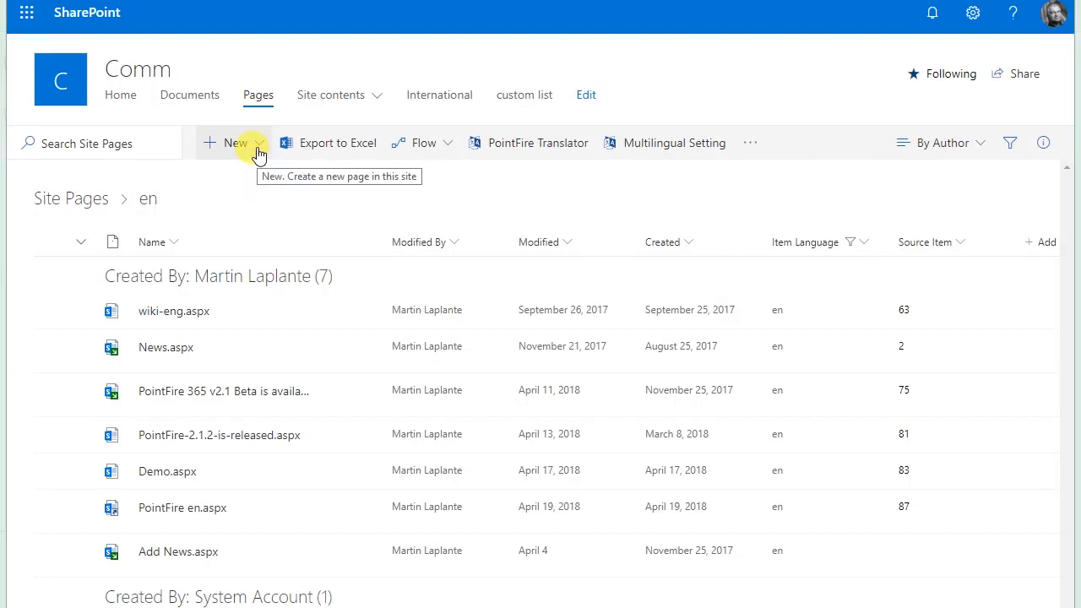
# - Start a new site page from the Site Pages library via + New
pyautogui.click(233, 142)
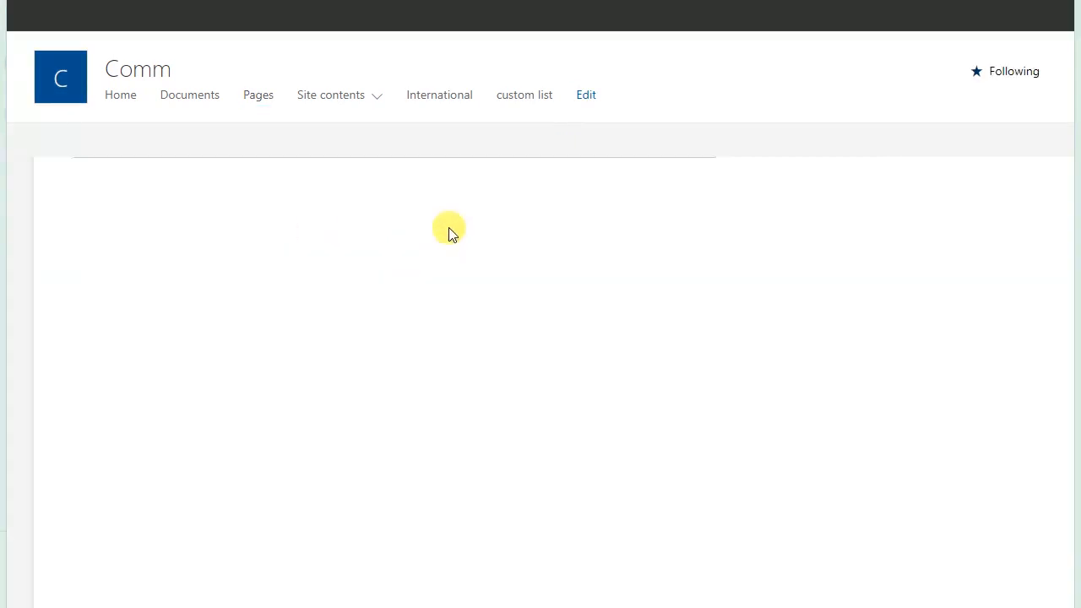
# - Title the page 'modern page', add a Text block reading 'this is some text', and save as draft
pyautogui.click(584, 95)
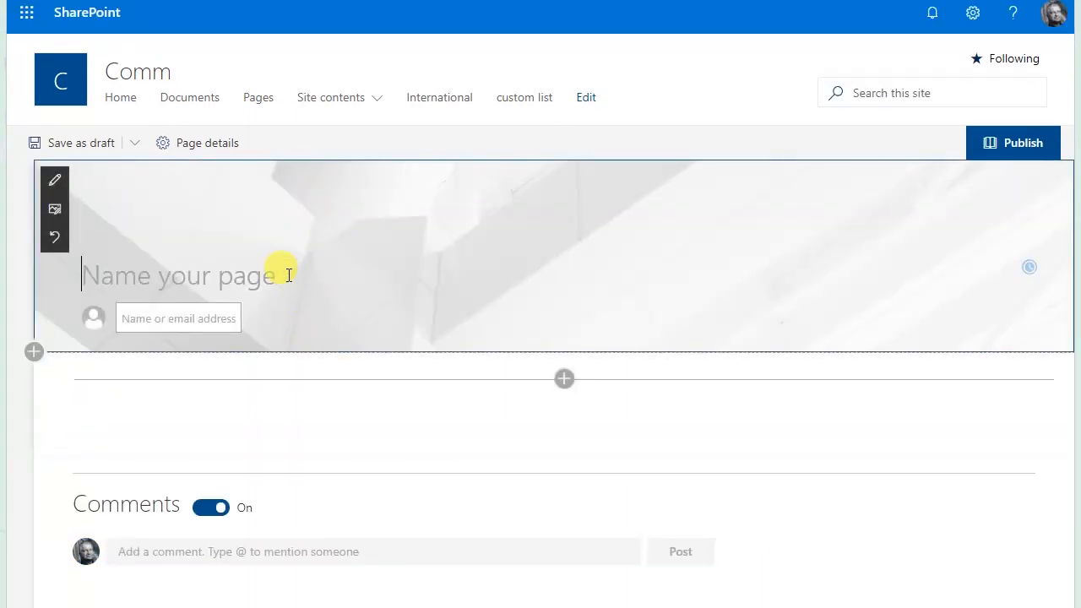
pyautogui.write('modern page')
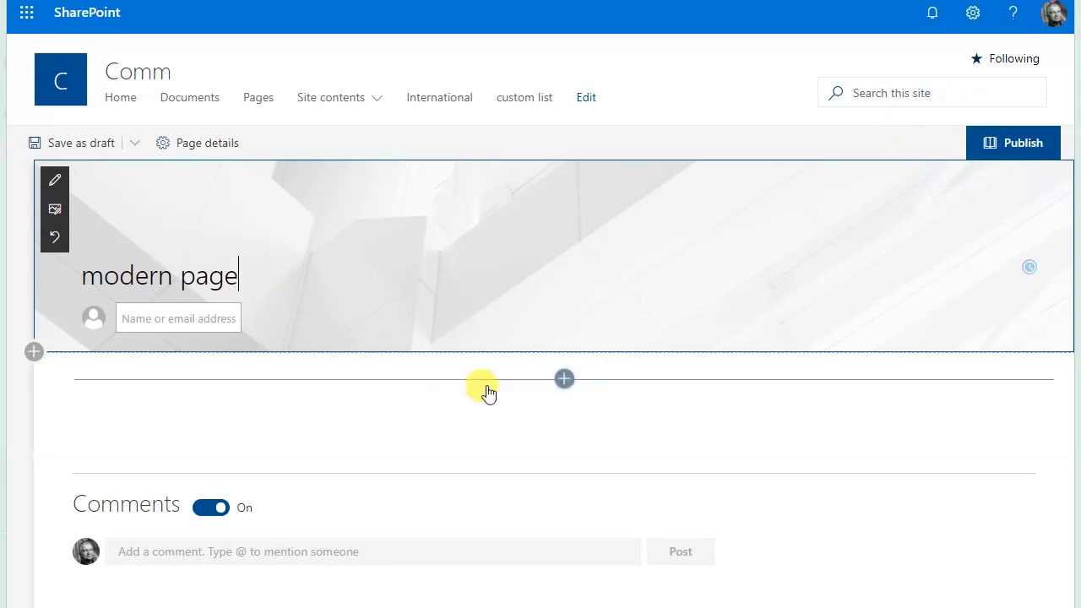
pyautogui.click(564, 378)
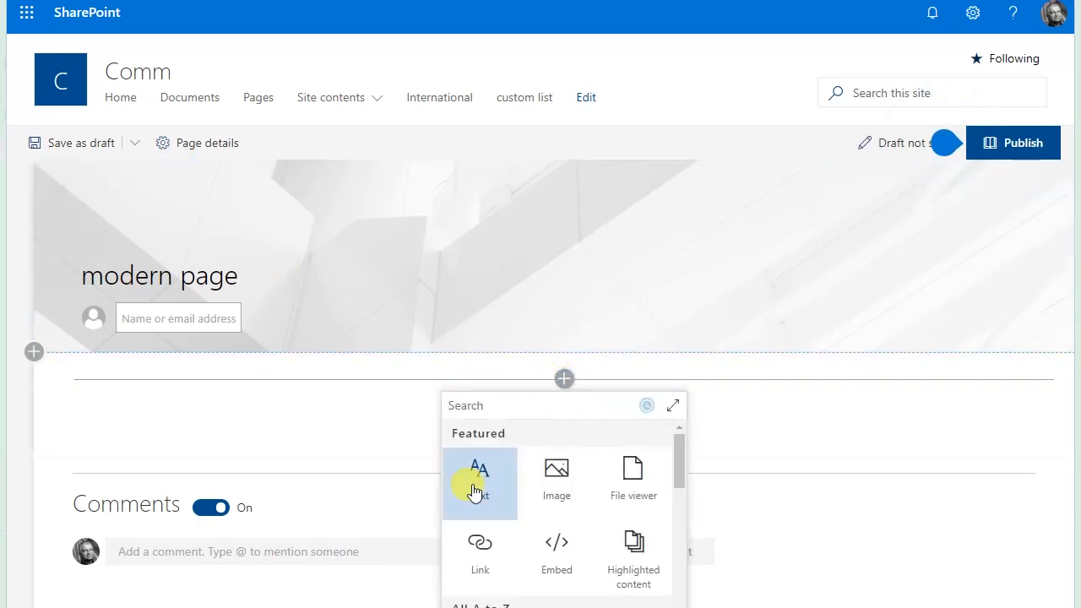
pyautogui.click(480, 484)
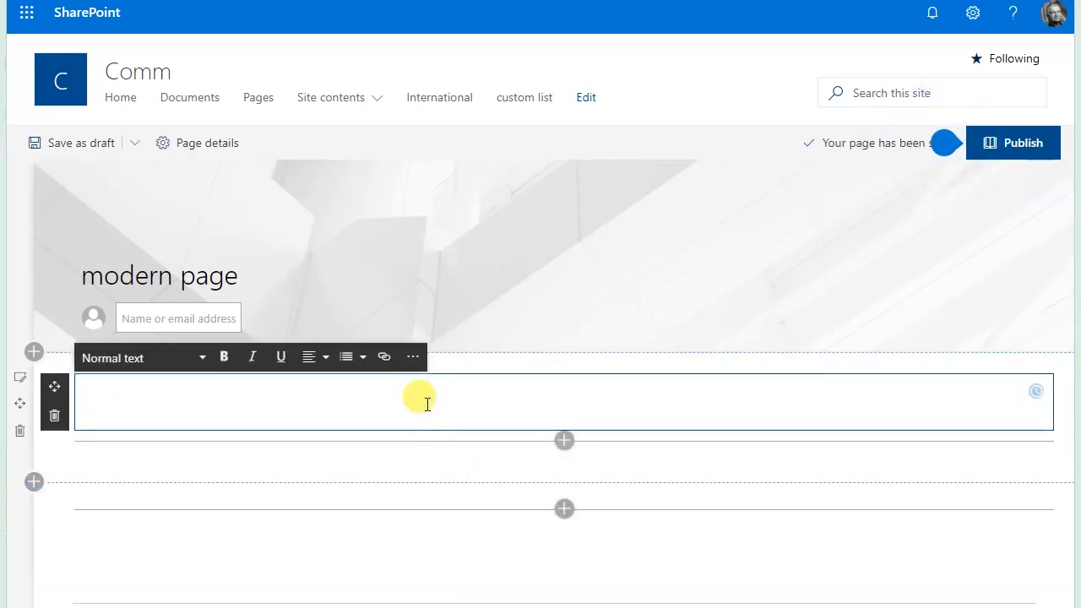
pyautogui.write('this is some text')
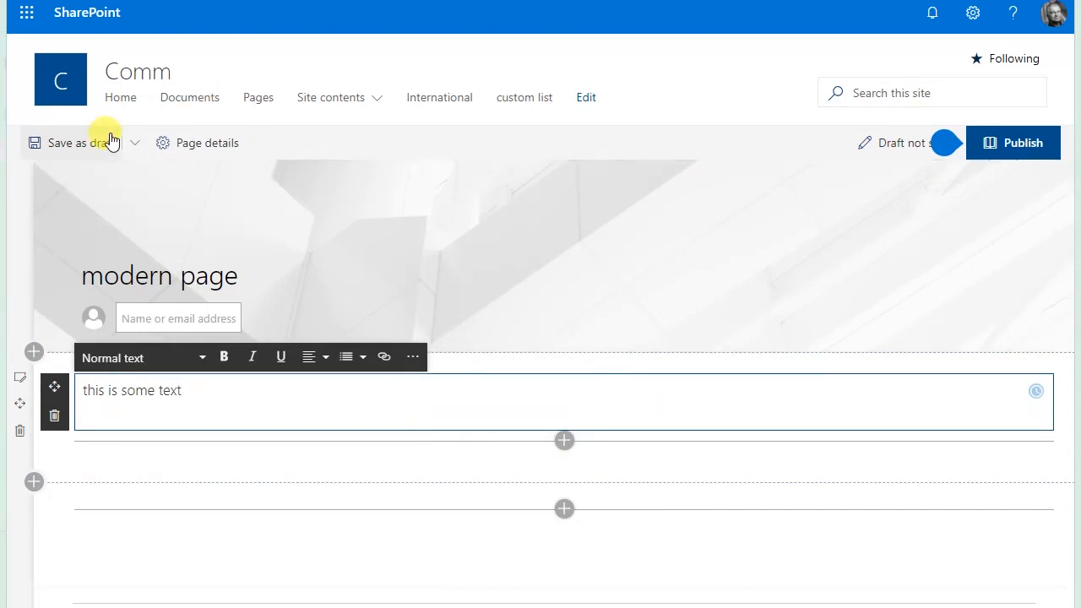
pyautogui.click(71, 142)
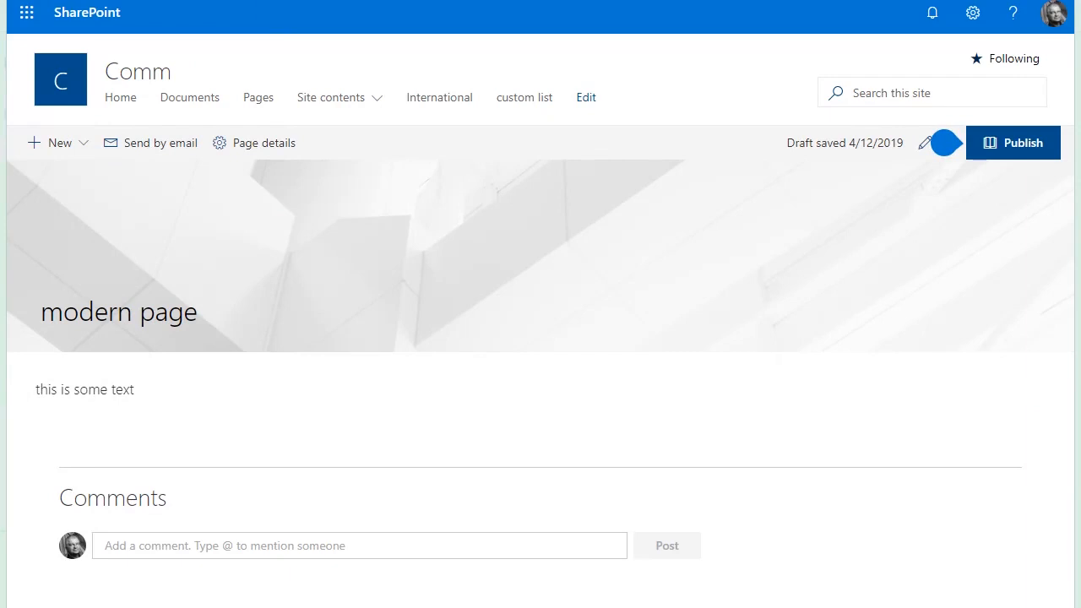
# - Return to Site Pages and launch PointFire Translator on modern-page.aspx
pyautogui.click(257, 96)
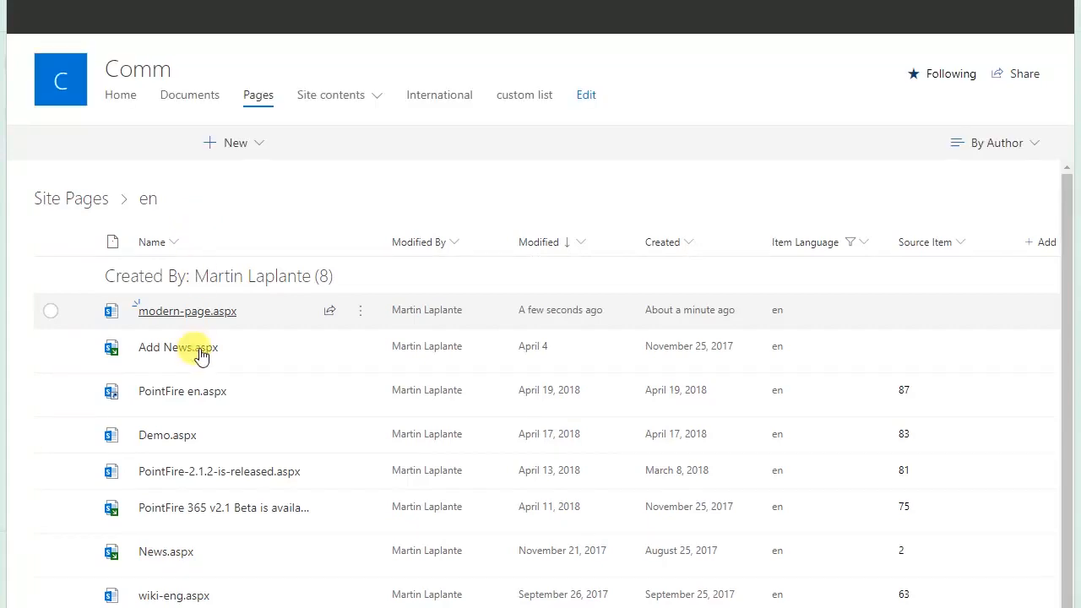
pyautogui.rightClick(186, 311)
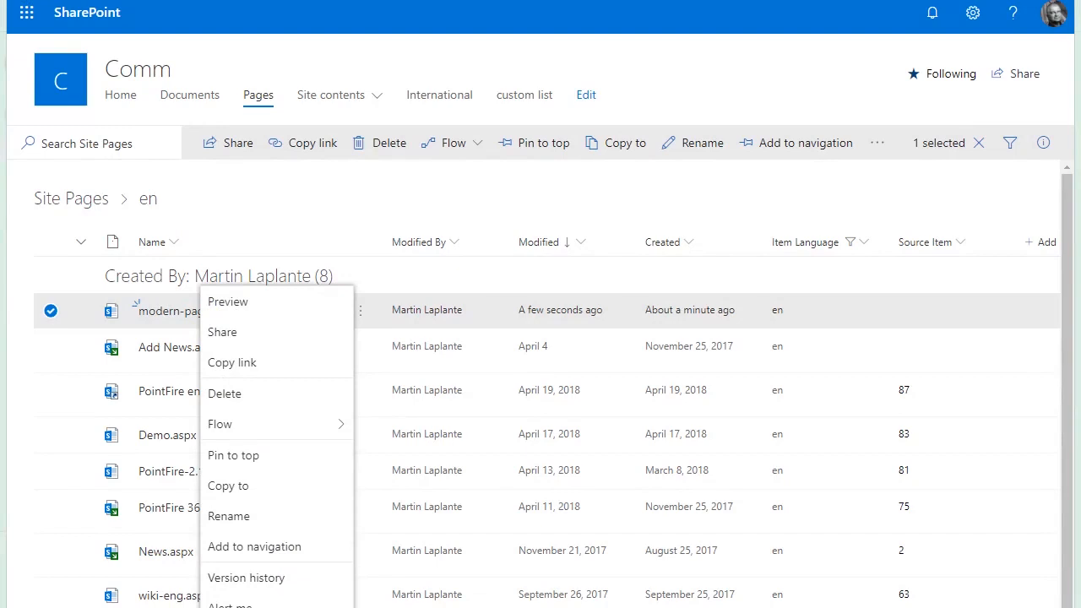
pyautogui.click(568, 335)
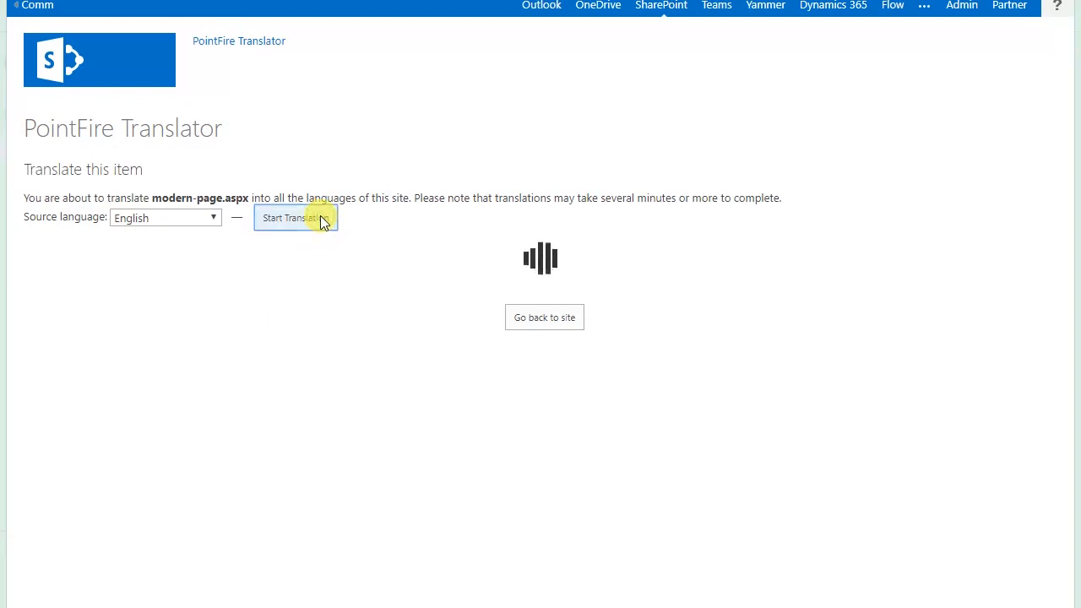
pyautogui.moveTo(206, 223)
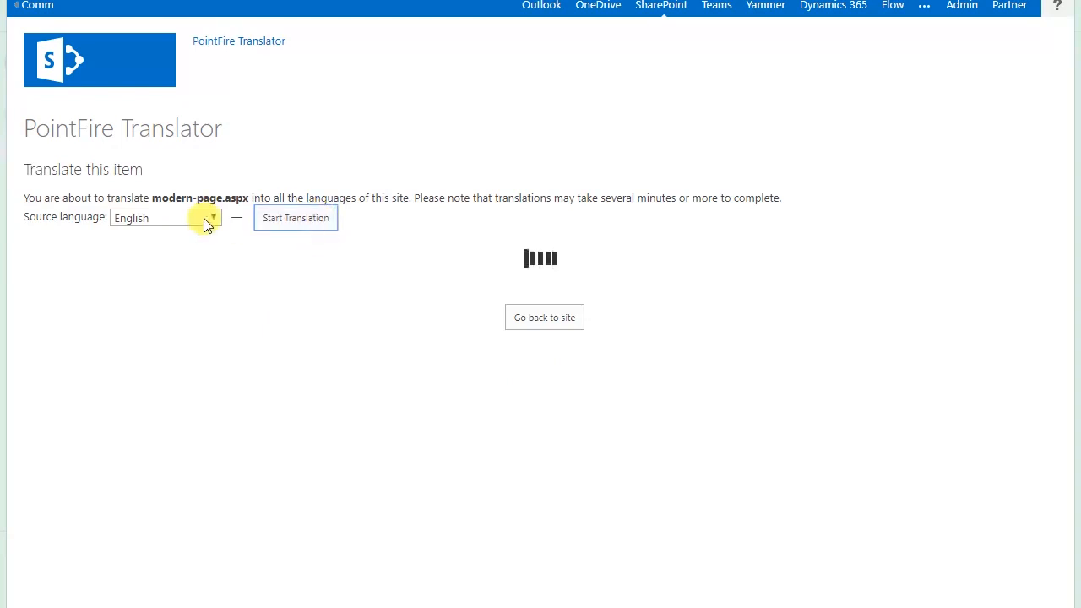
# - Translate modern-page.aspx from English into the site's languages, then go back to the page
pyautogui.click(212, 217)
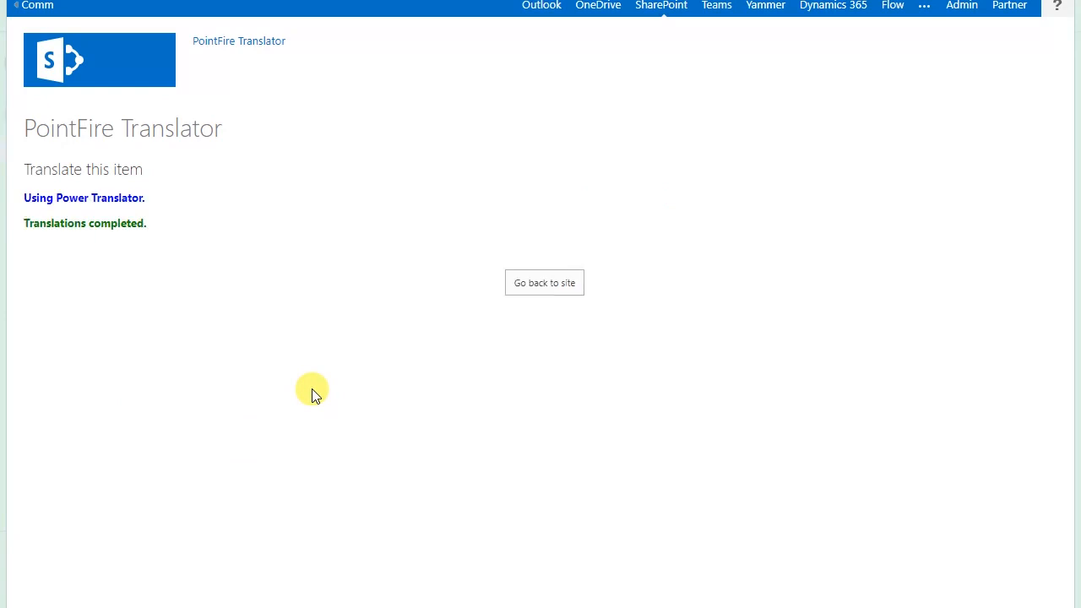
pyautogui.moveTo(544, 282)
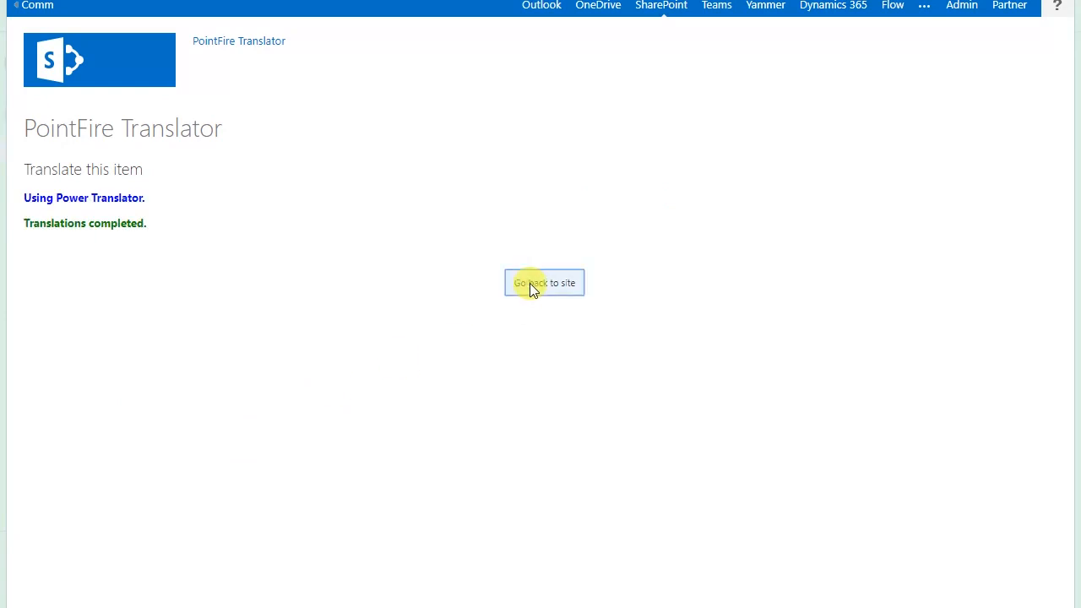
pyautogui.click(544, 282)
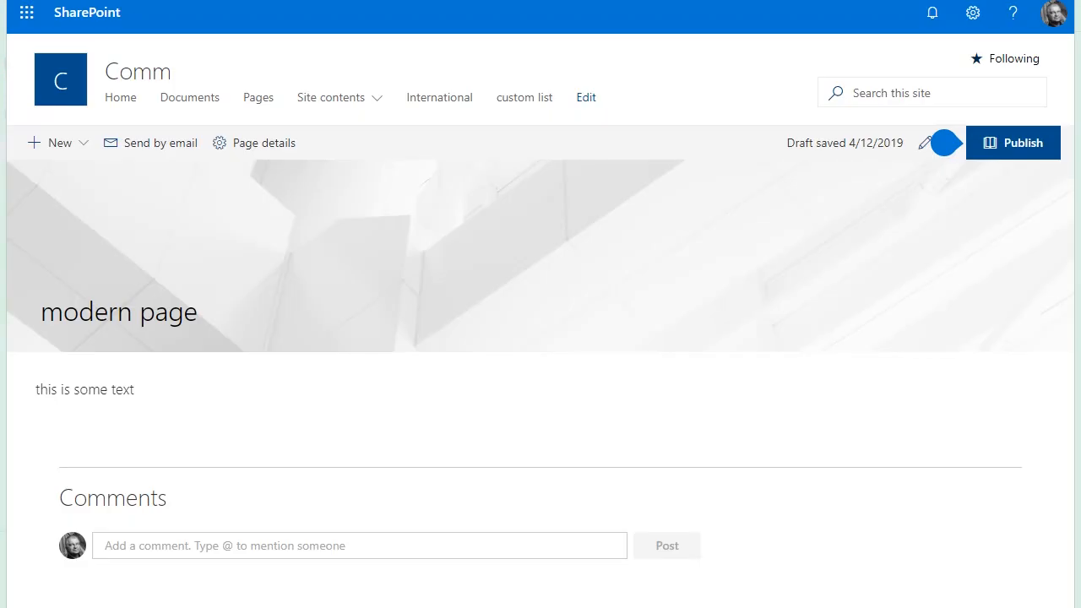
pyautogui.moveTo(372, 268)
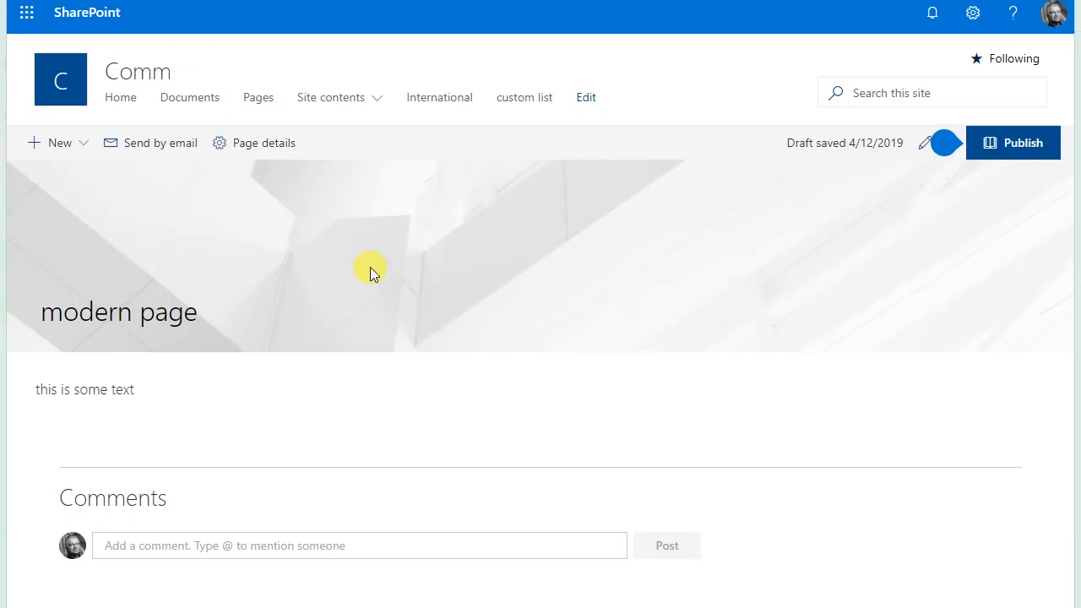
pyautogui.moveTo(1054, 15)
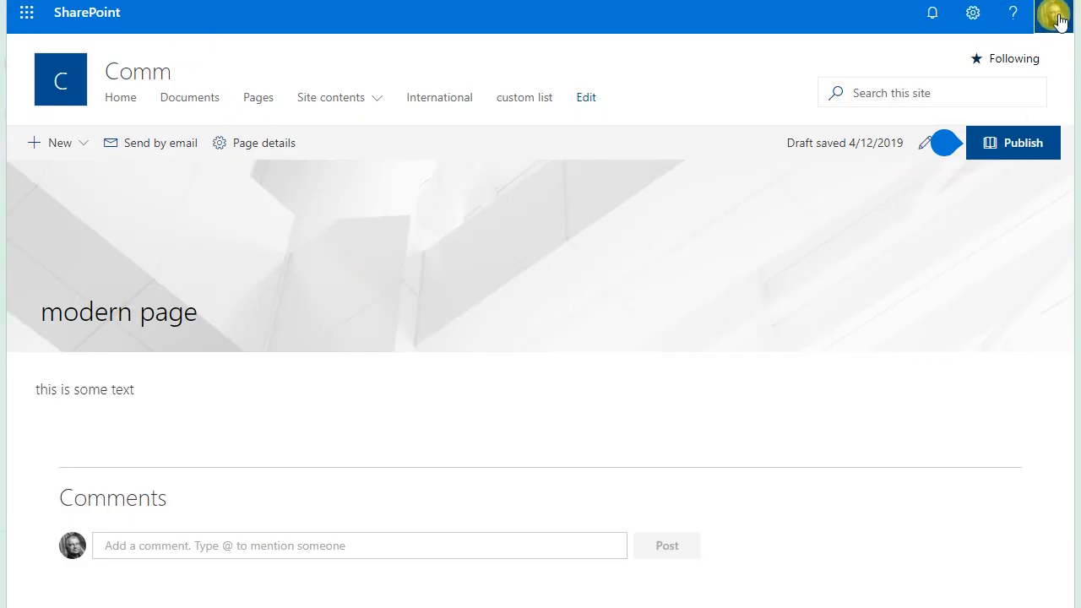
# - Switch the display language to Français so the page shows as 'page moderne'
pyautogui.click(1054, 16)
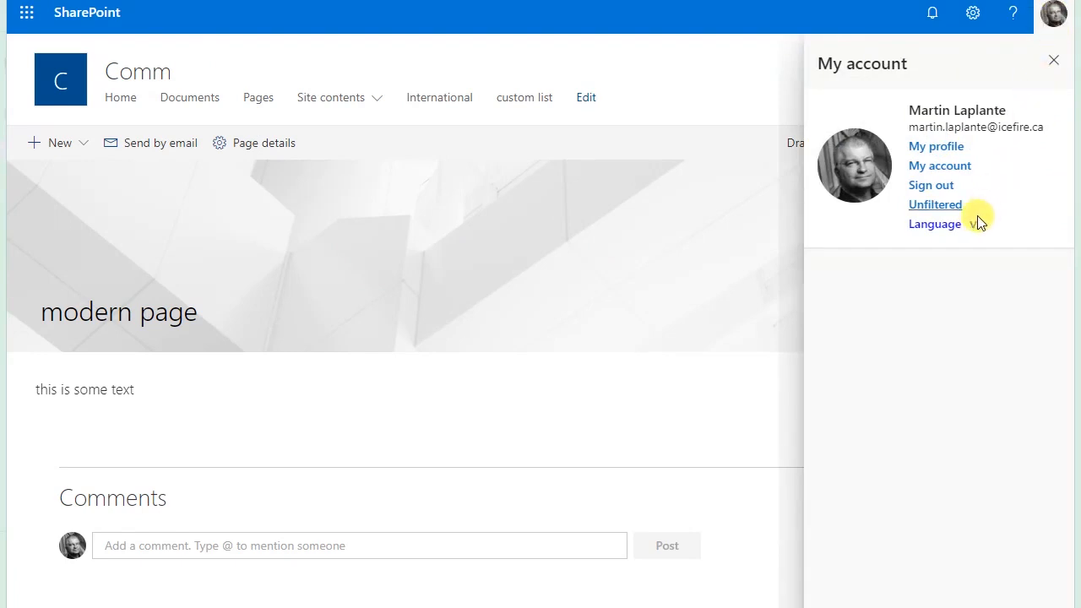
pyautogui.click(936, 223)
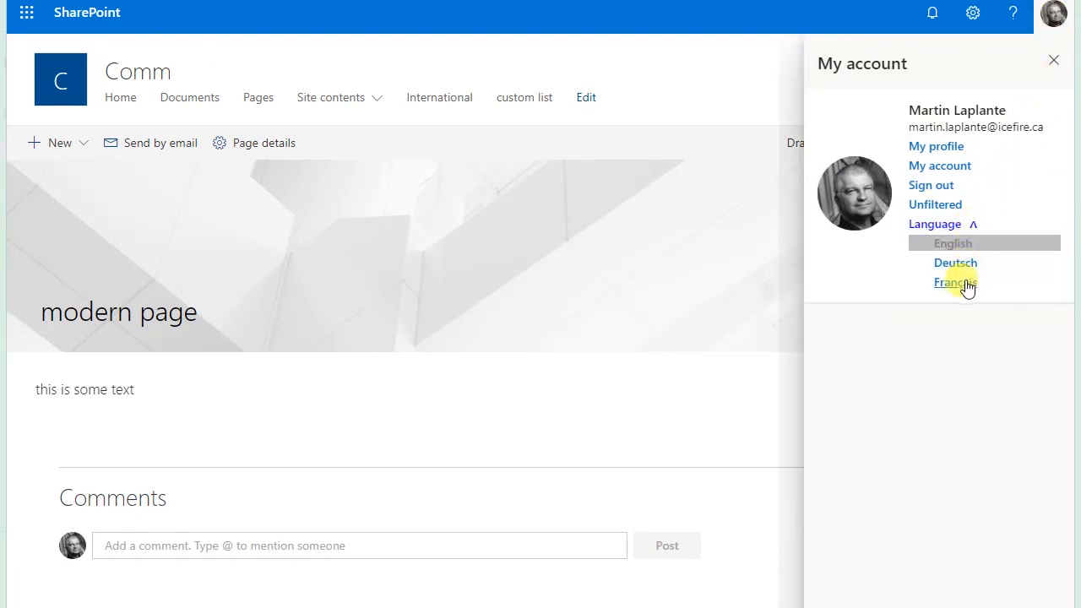
pyautogui.click(955, 280)
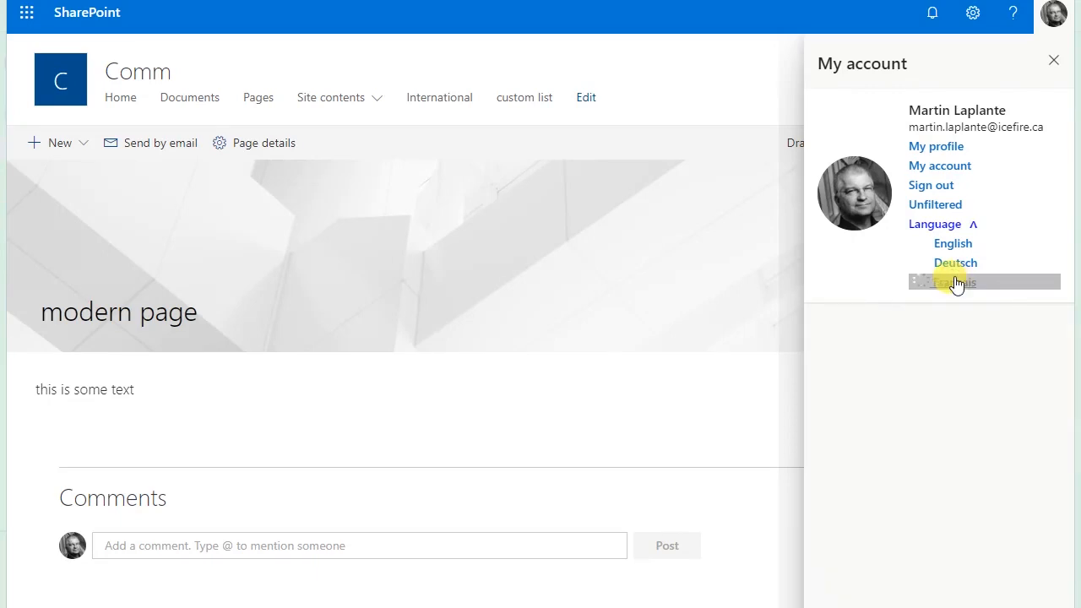
pyautogui.click(954, 280)
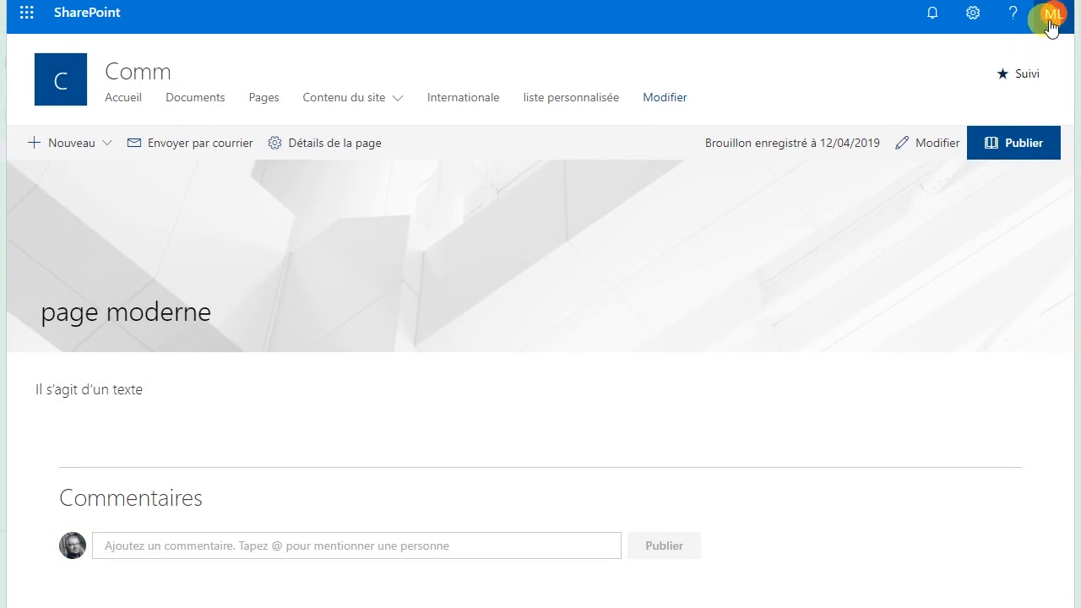
# - Reopen the account panel and expand Langue to list the display languages
pyautogui.click(1051, 13)
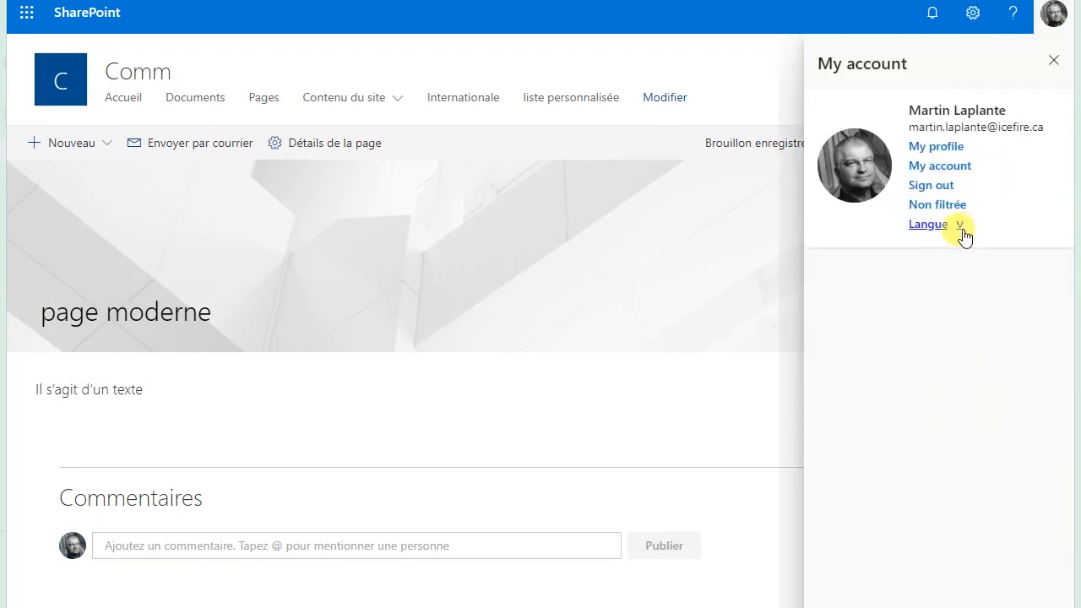
pyautogui.click(929, 223)
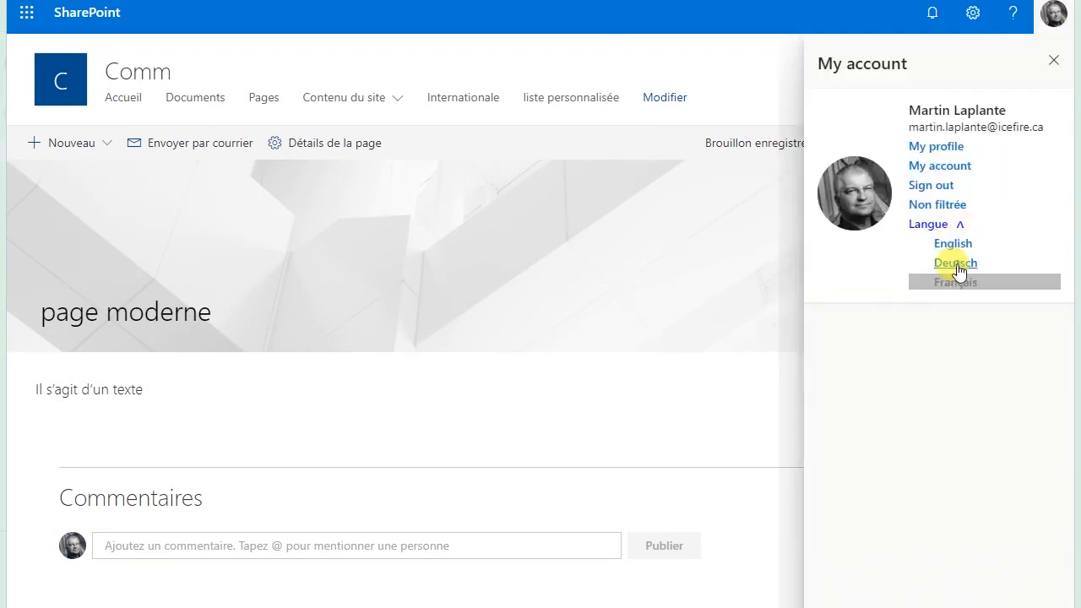